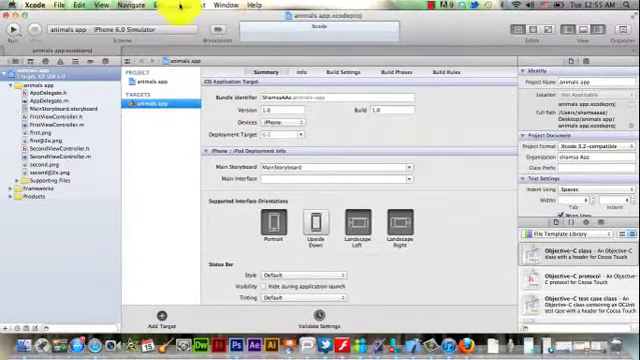
Browse the Edit and File menus, then hide the Project Navigator
click(84, 4)
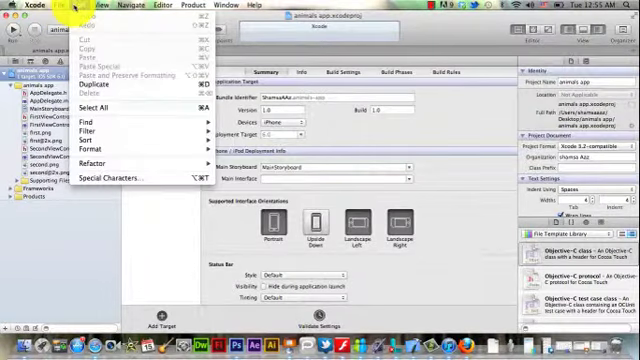
click(52, 6)
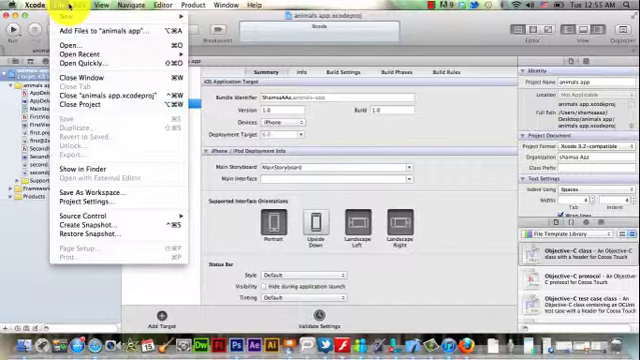
click(96, 6)
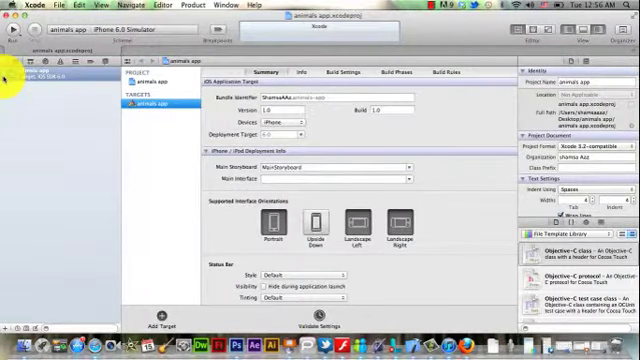
Hide the Utilities pane using the toolbar's right-hand view toggle
click(12, 74)
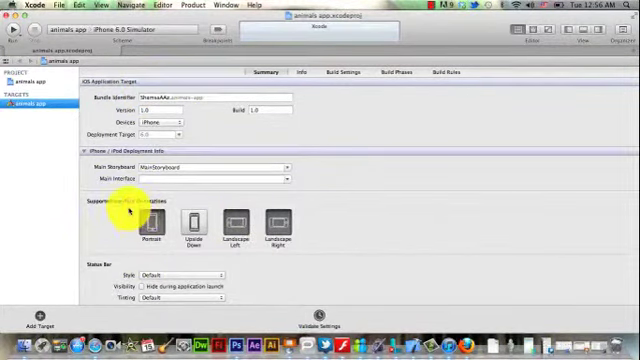
Toggle the Portrait orientation under Supported Interface Orientations, then view the target's Build Rules
click(148, 222)
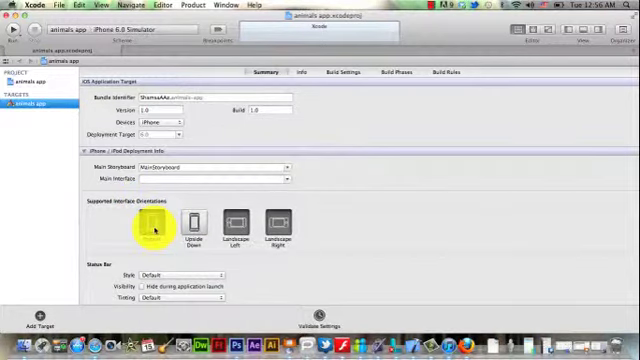
click(150, 226)
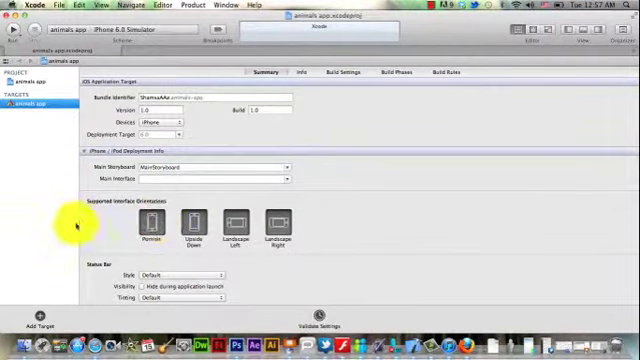
mouse_move(8, 270)
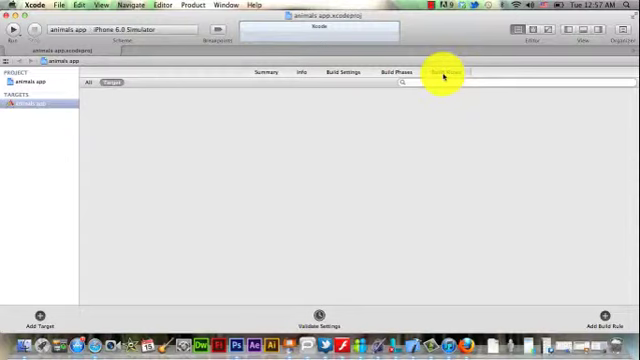
click(436, 70)
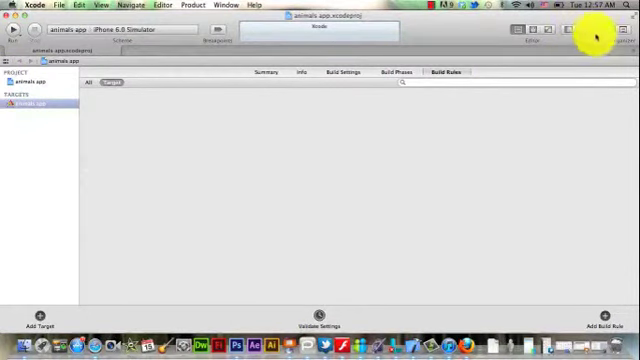